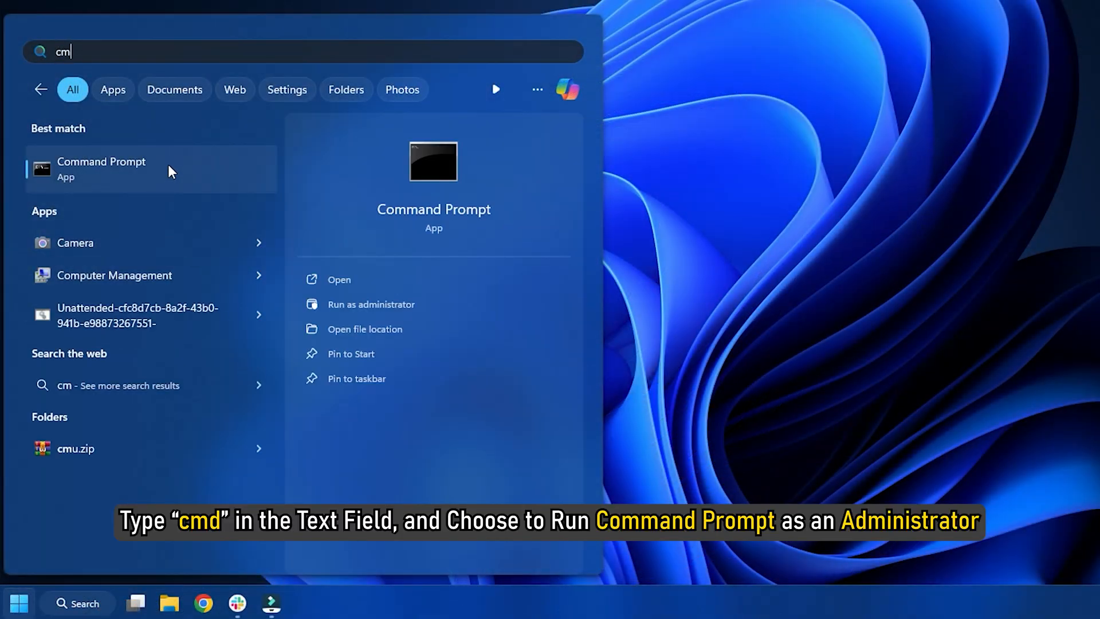
Bring up launch options for Command Prompt in Start search
right_click(102, 169)
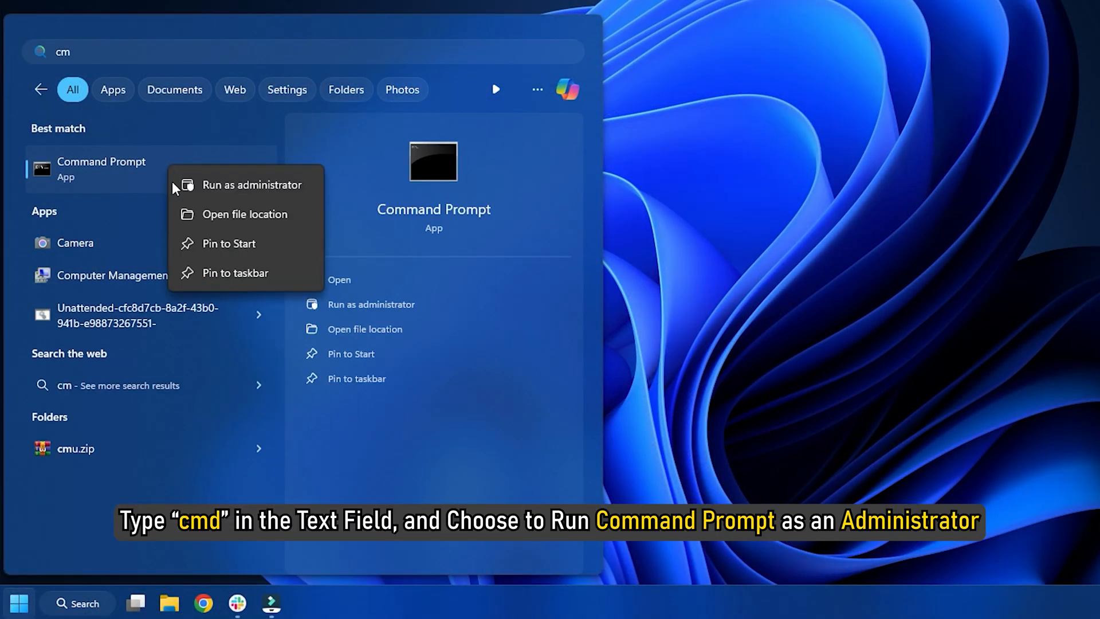
Run powercfg -availablesleepstates as administrator, showing Hybrid Sleep unsupported due to the hypervisor
click(251, 185)
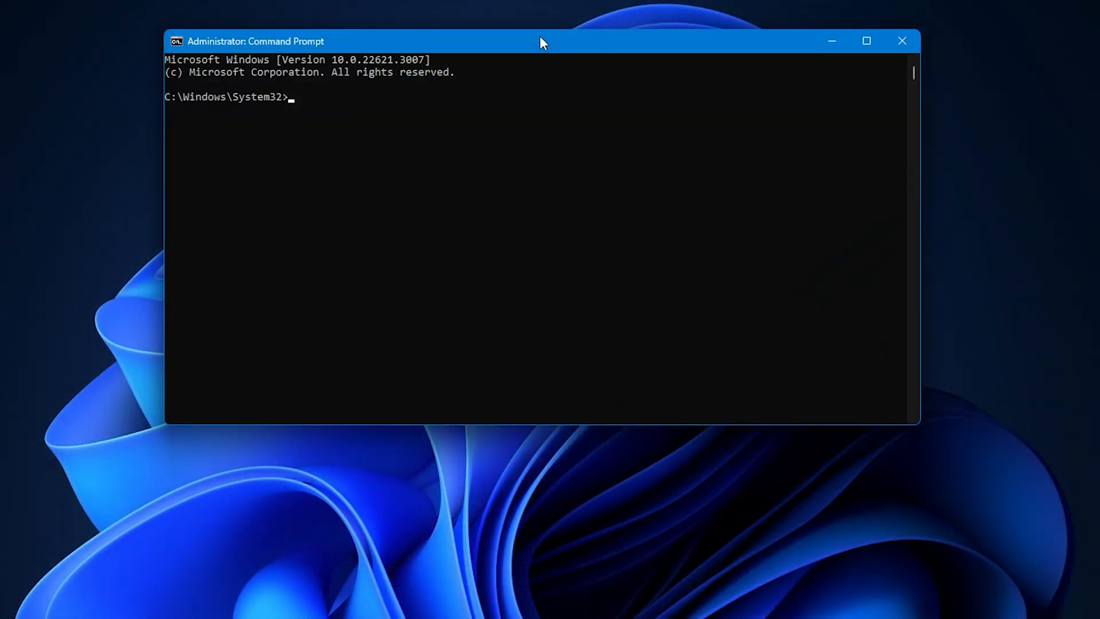
text(powercfg -availablesleepstates)
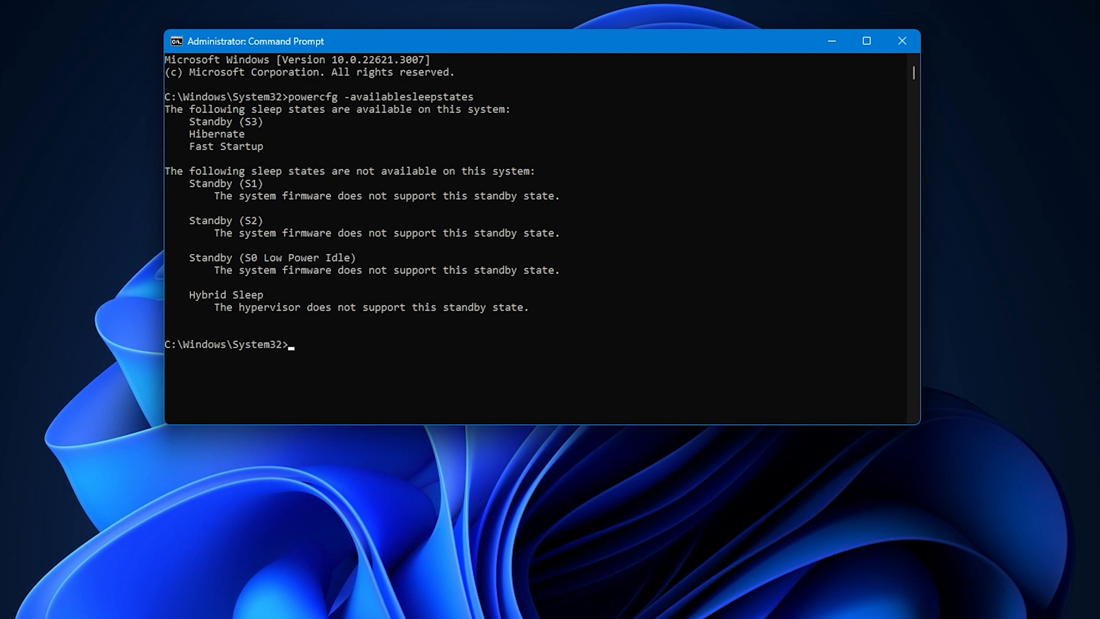
click(902, 41)
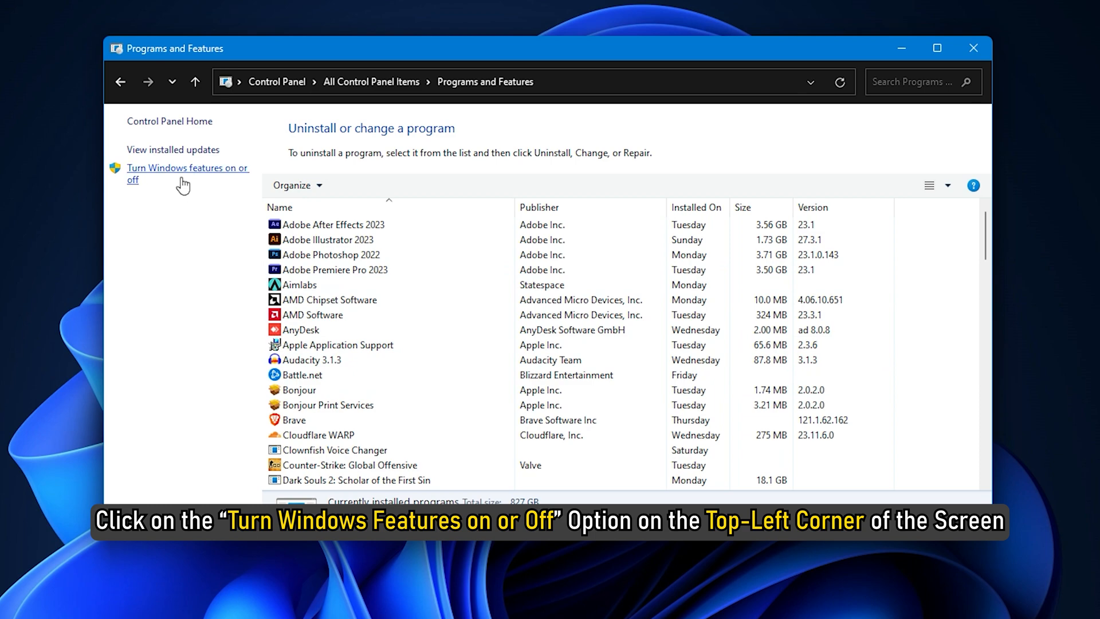
Turn off Virtual Machine Platform in Windows Features and apply the changes
click(185, 173)
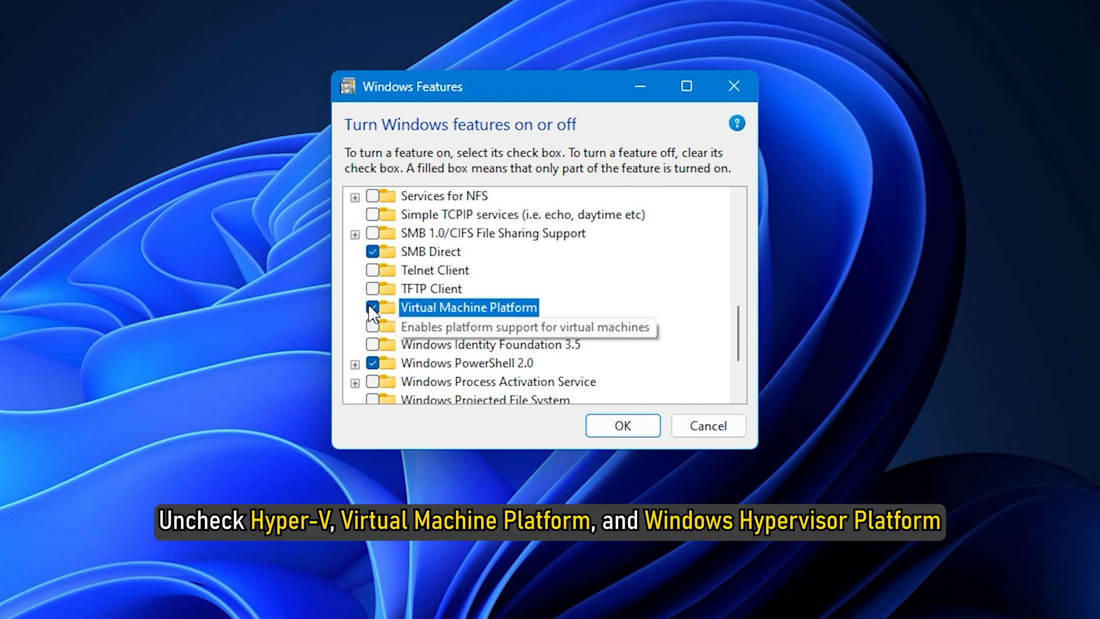
click(372, 307)
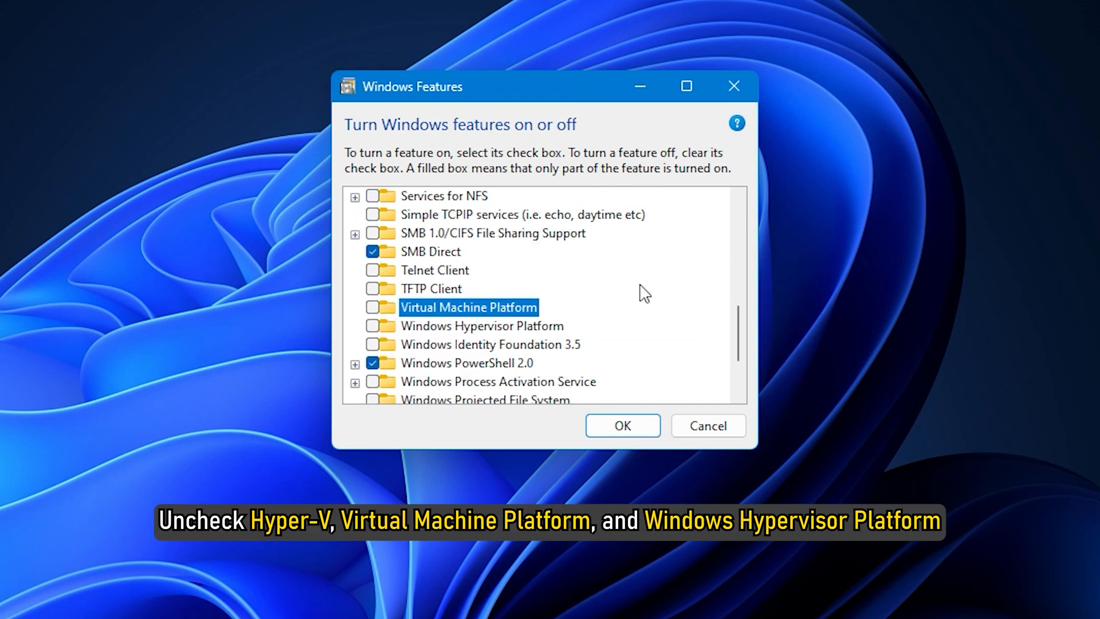
click(622, 425)
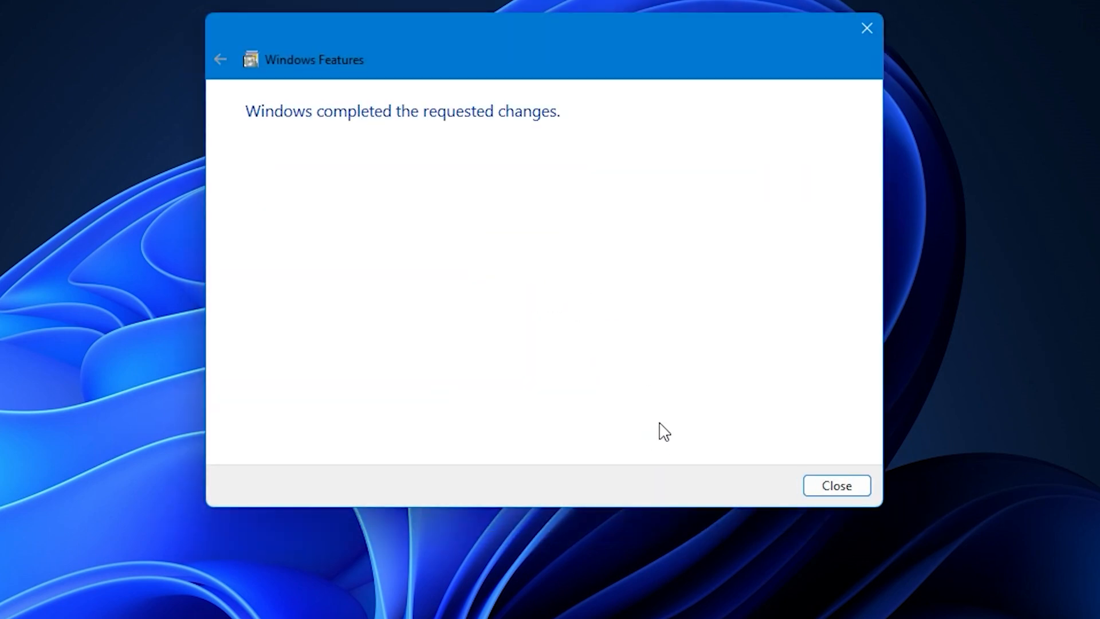
click(836, 485)
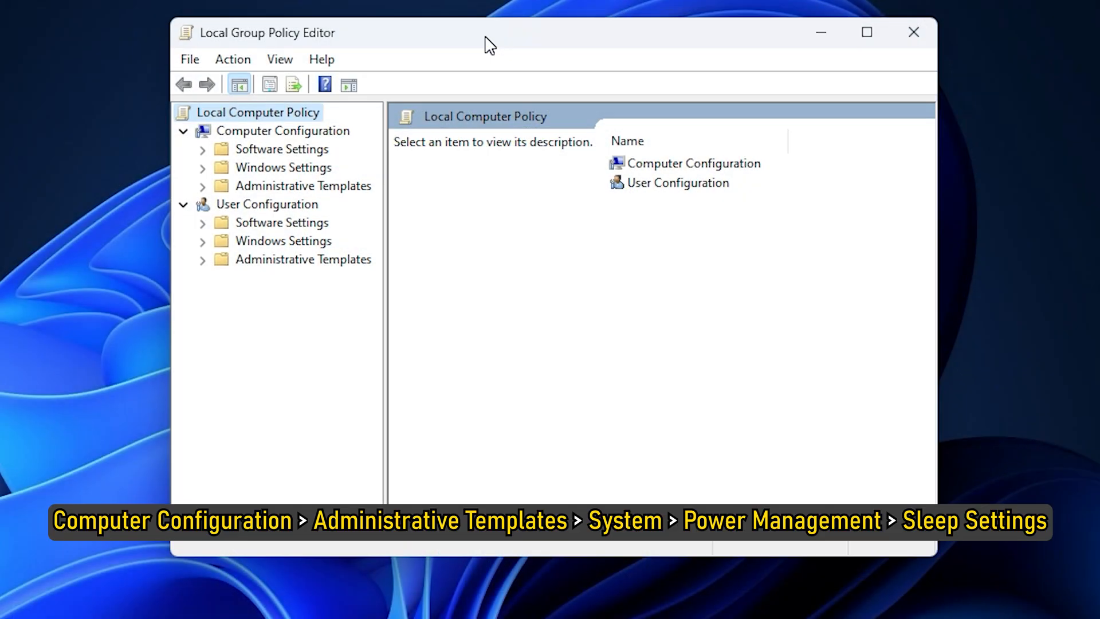
Navigate Computer Configuration policies down to Power Management's Sleep Settings
click(283, 130)
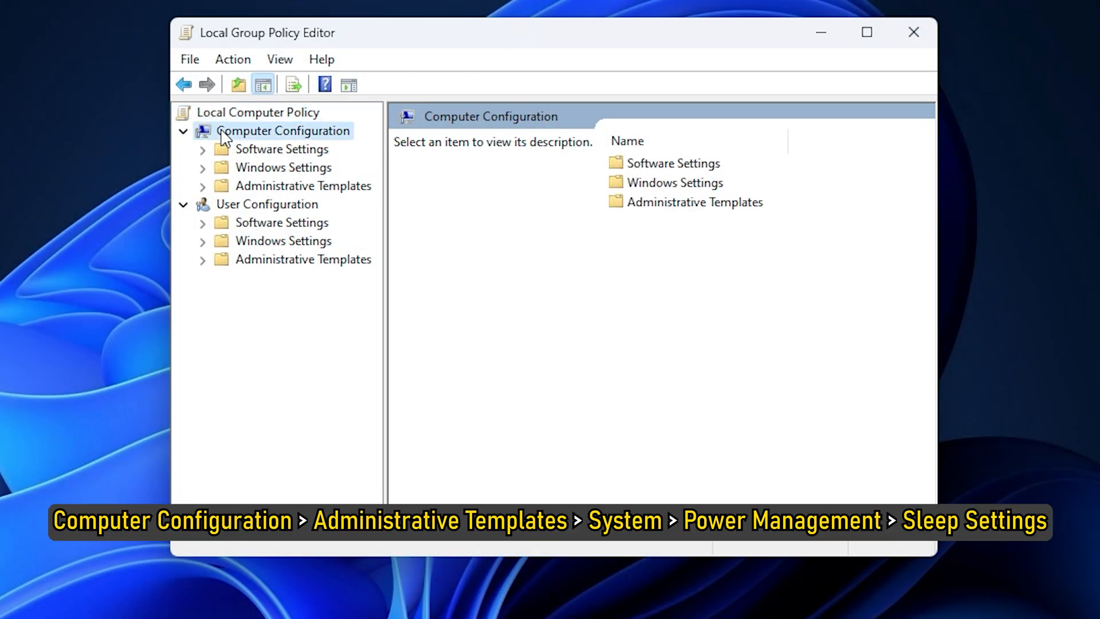
click(203, 186)
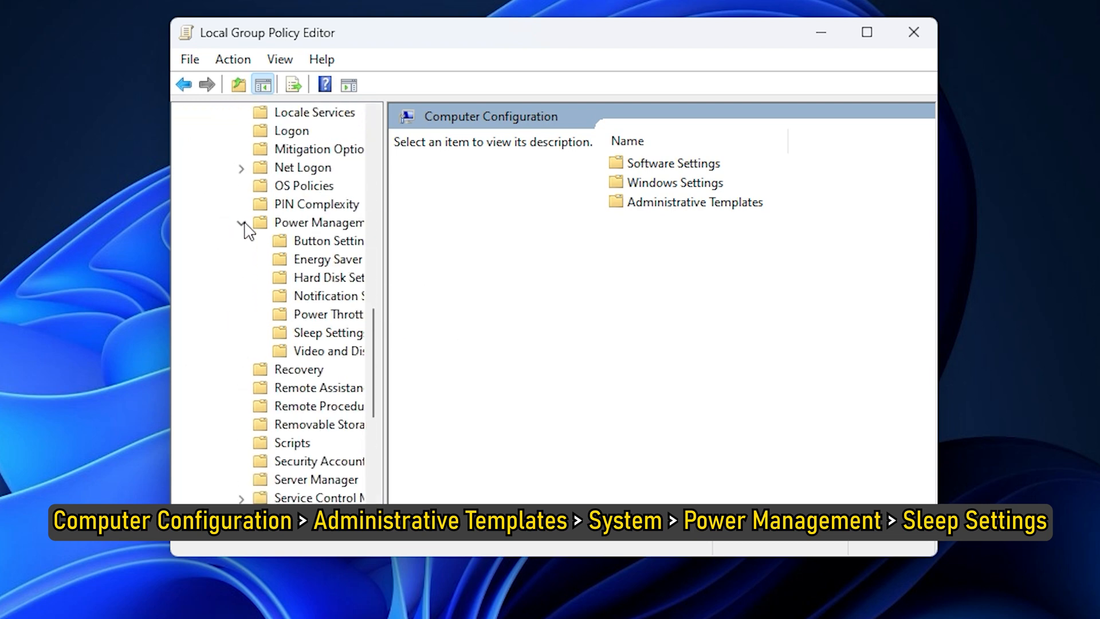
click(330, 332)
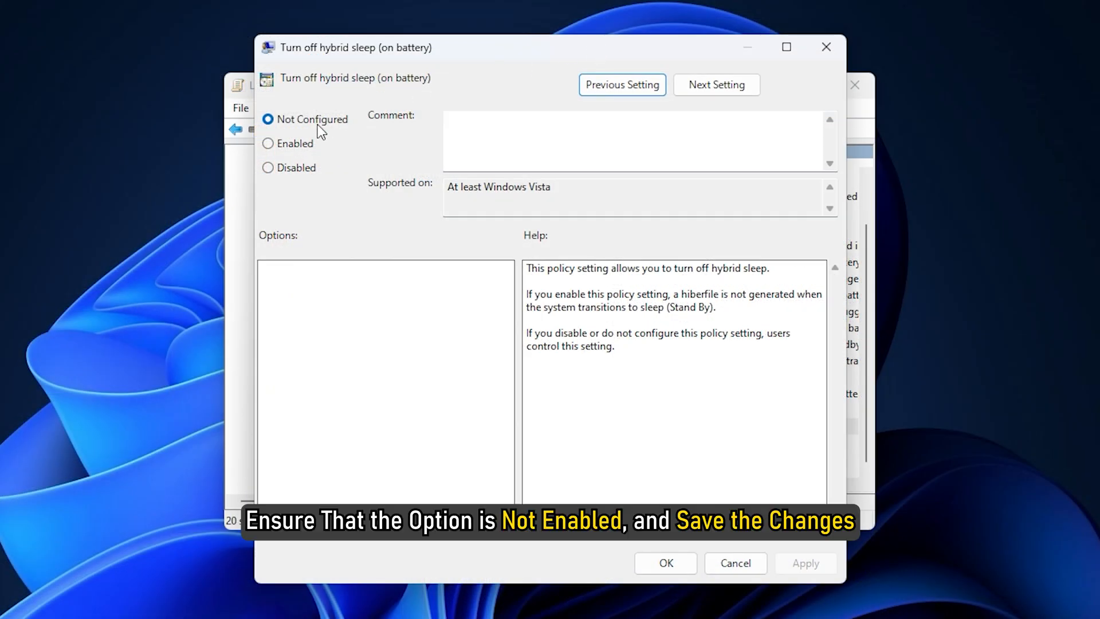
Set 'Turn off hybrid sleep (on battery)' to Disabled and confirm
click(268, 167)
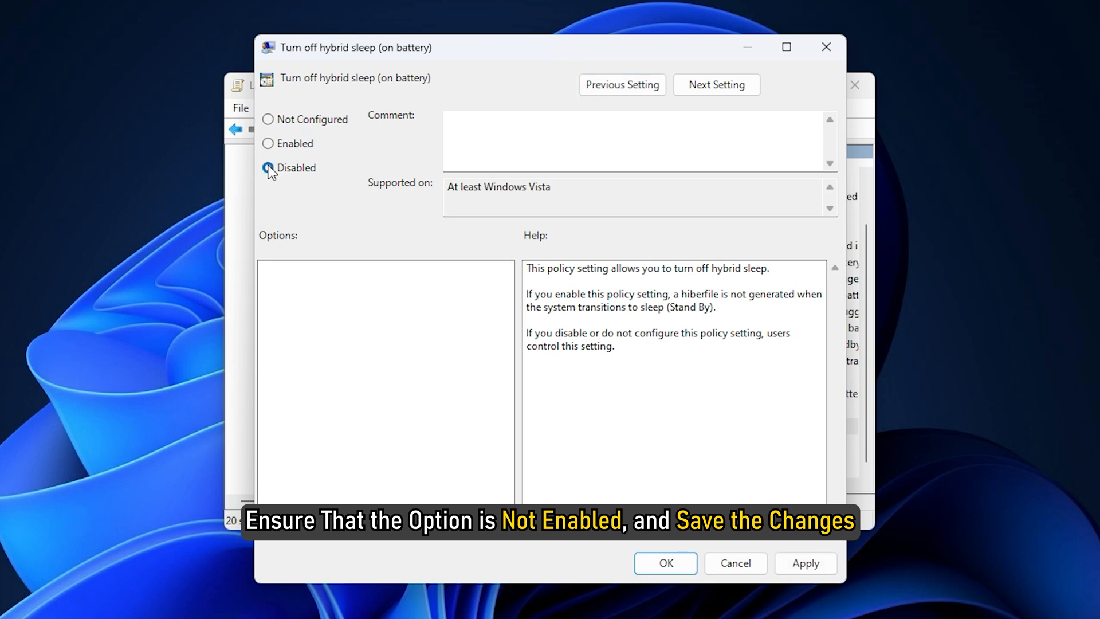
click(664, 562)
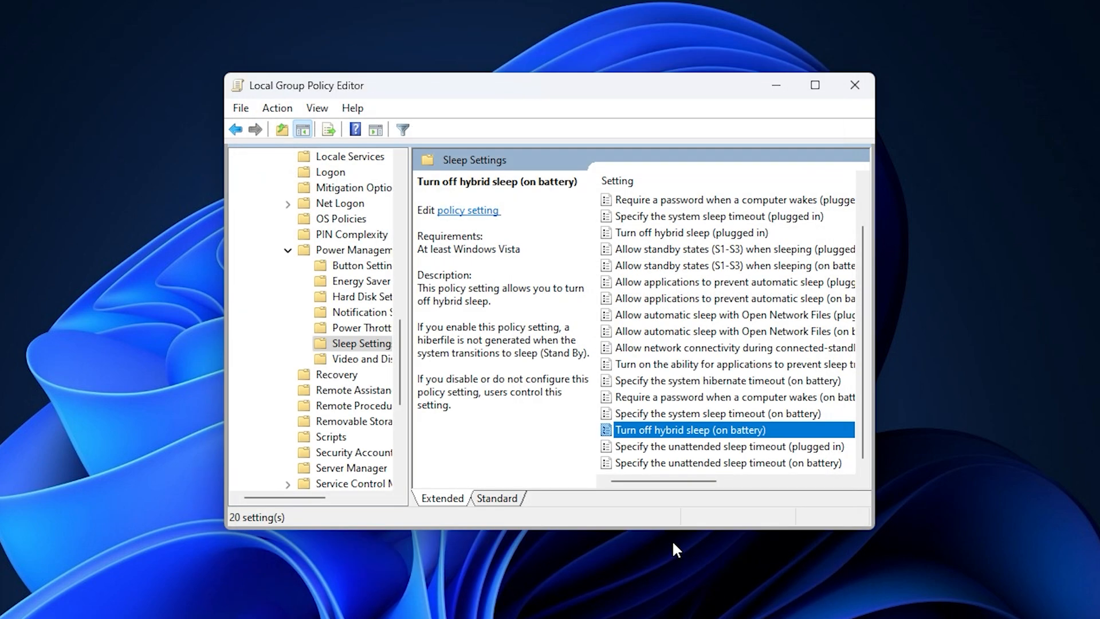
click(855, 85)
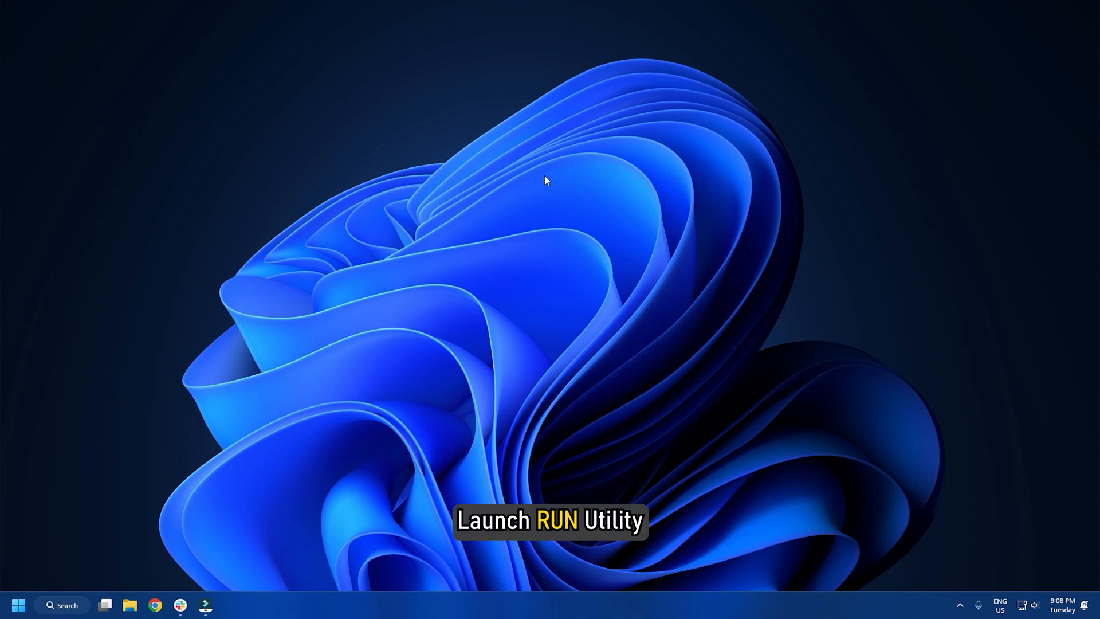
Run SystemPropertiesProtection to reach the System Protection settings
text(SystemPropertiesProtection)
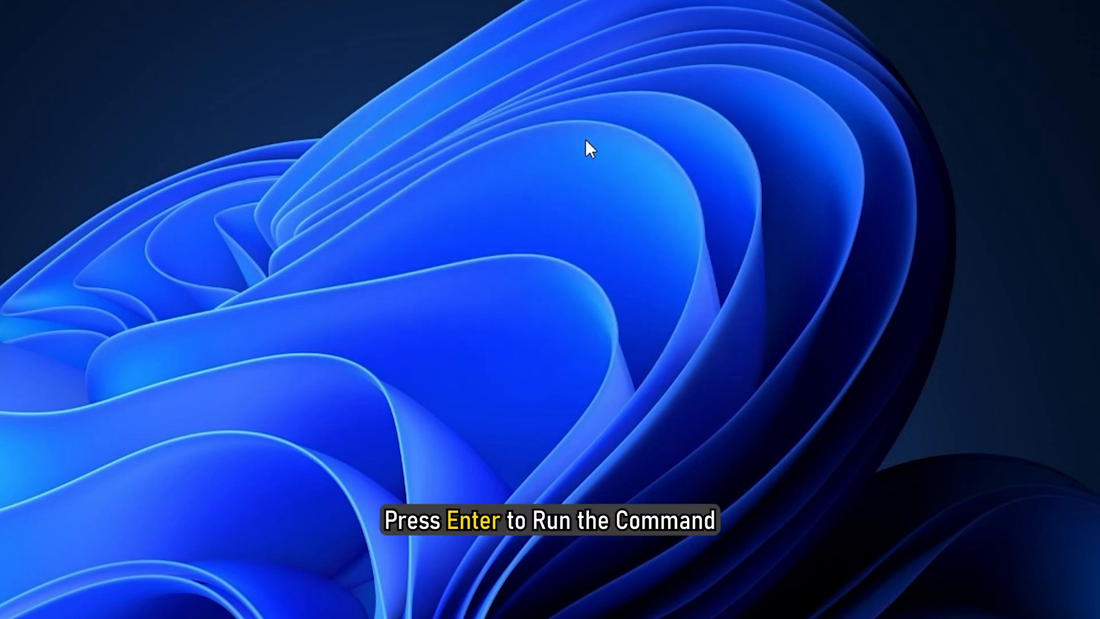
key(enter)
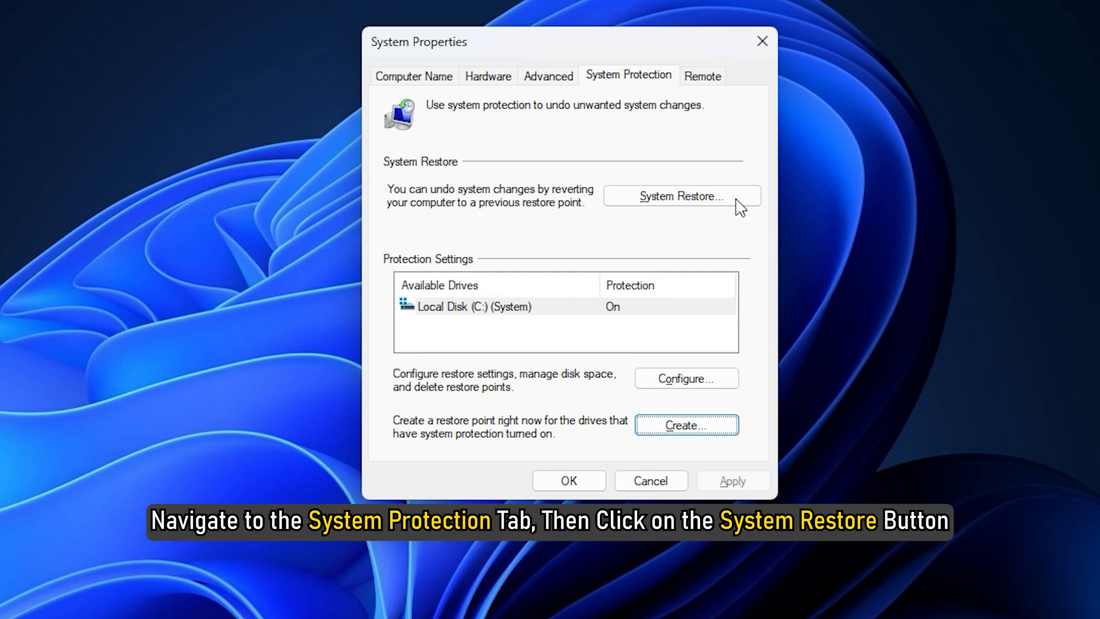
Restore the system to the 2/13/2024 2:59:45 PM restore point via System Restore
click(680, 196)
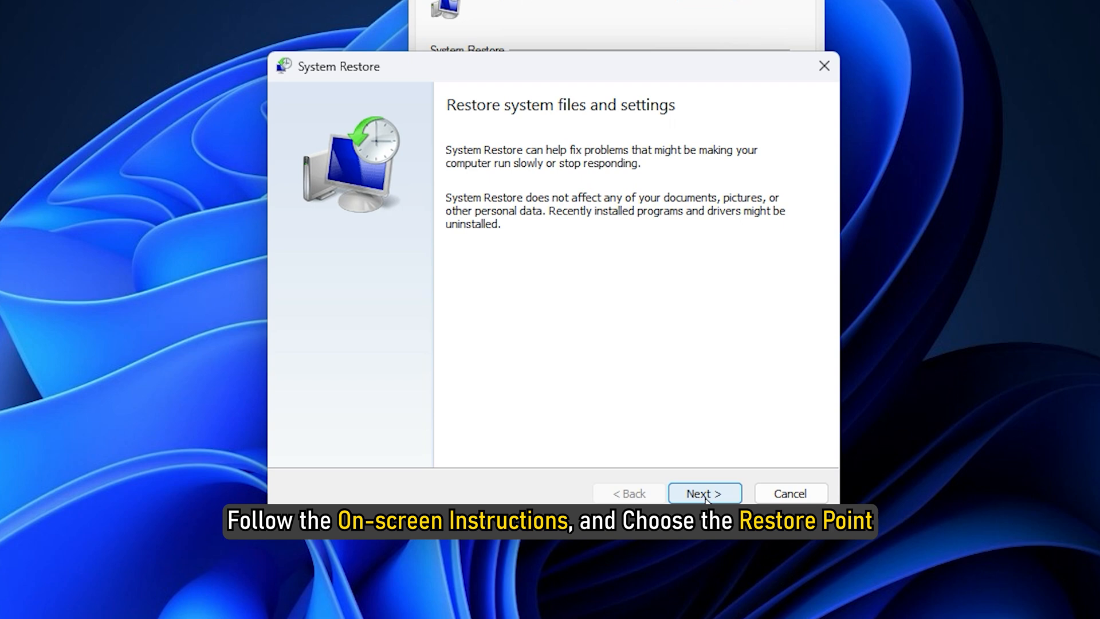
click(705, 492)
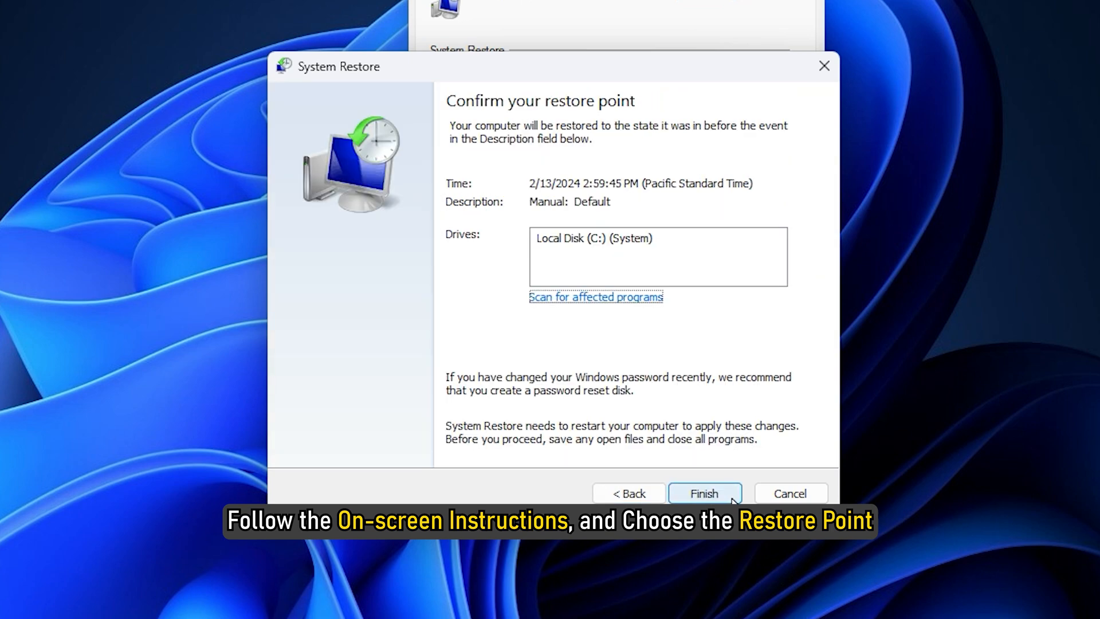
click(705, 493)
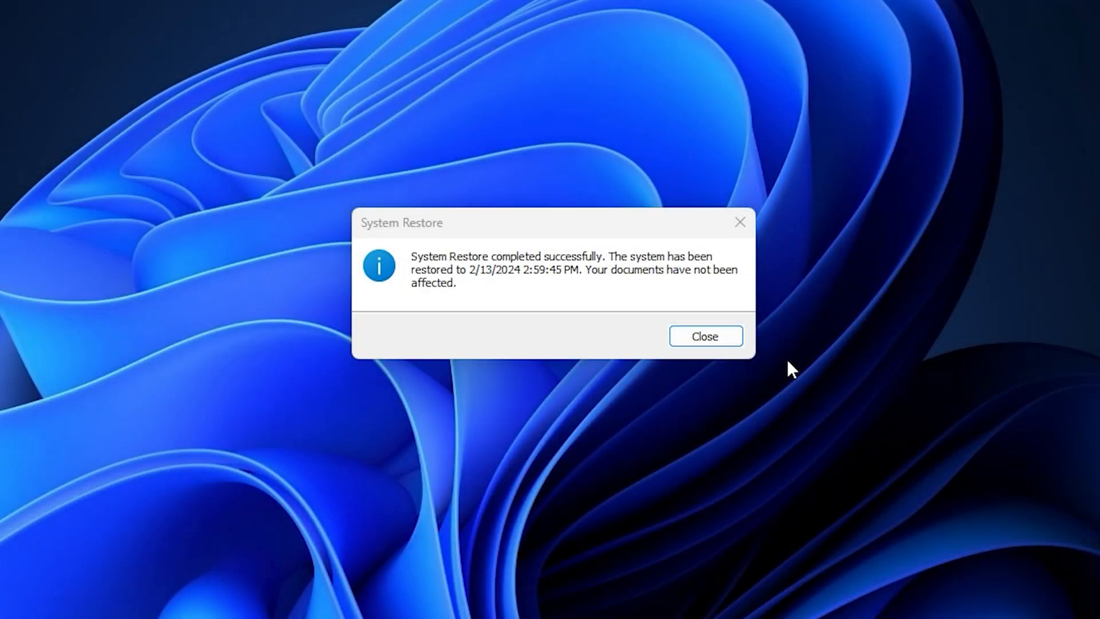
click(705, 336)
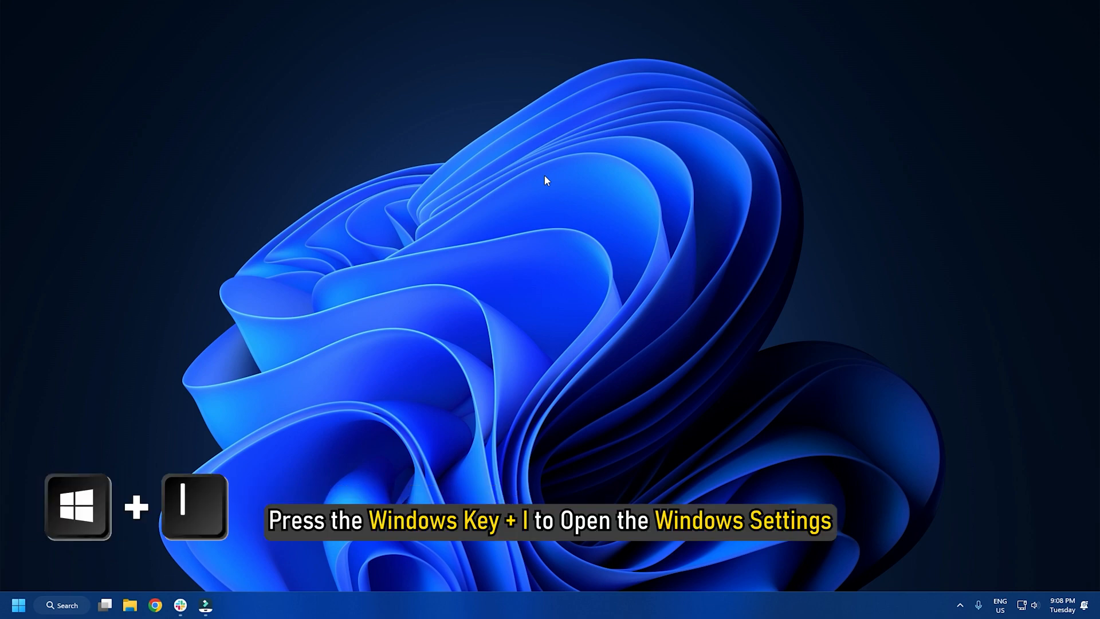
Check for Windows updates and download and install all until up to date
key(Win+i)
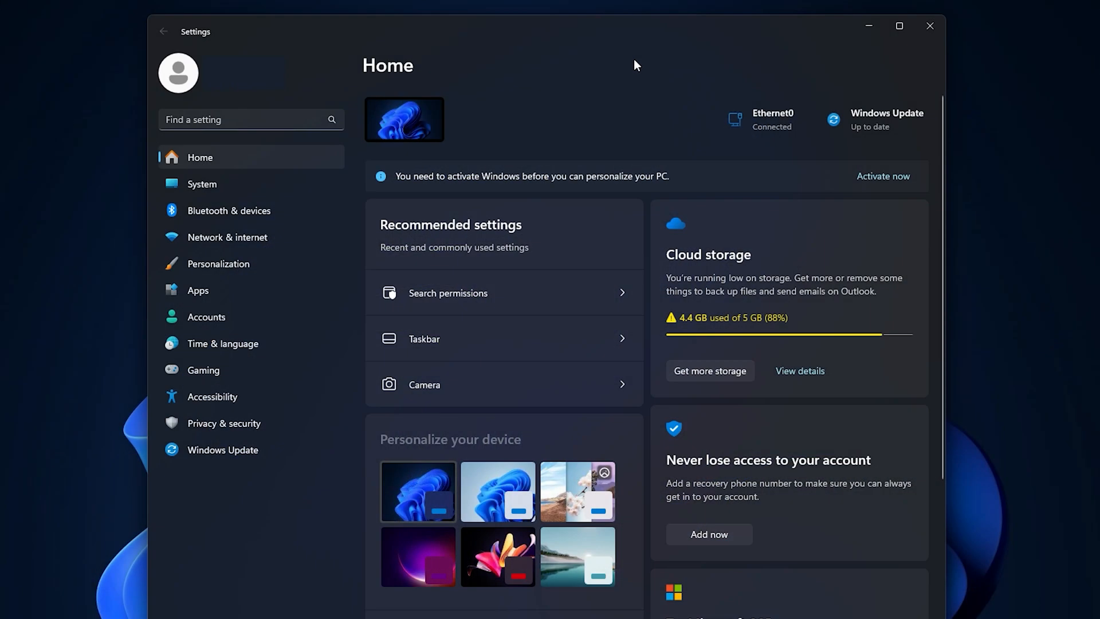
click(224, 449)
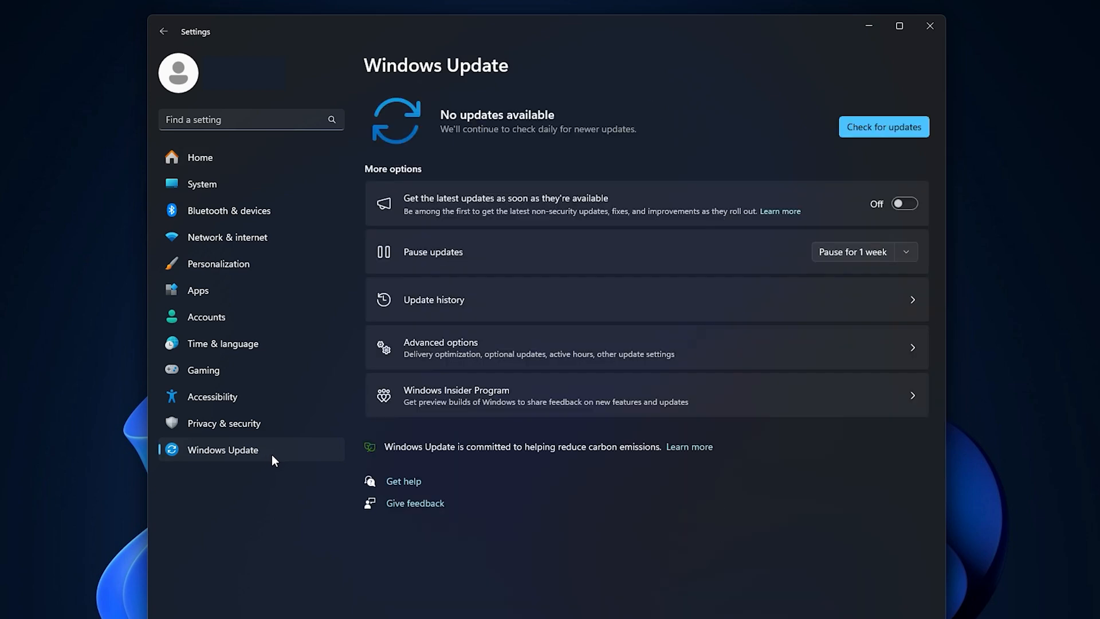
click(882, 127)
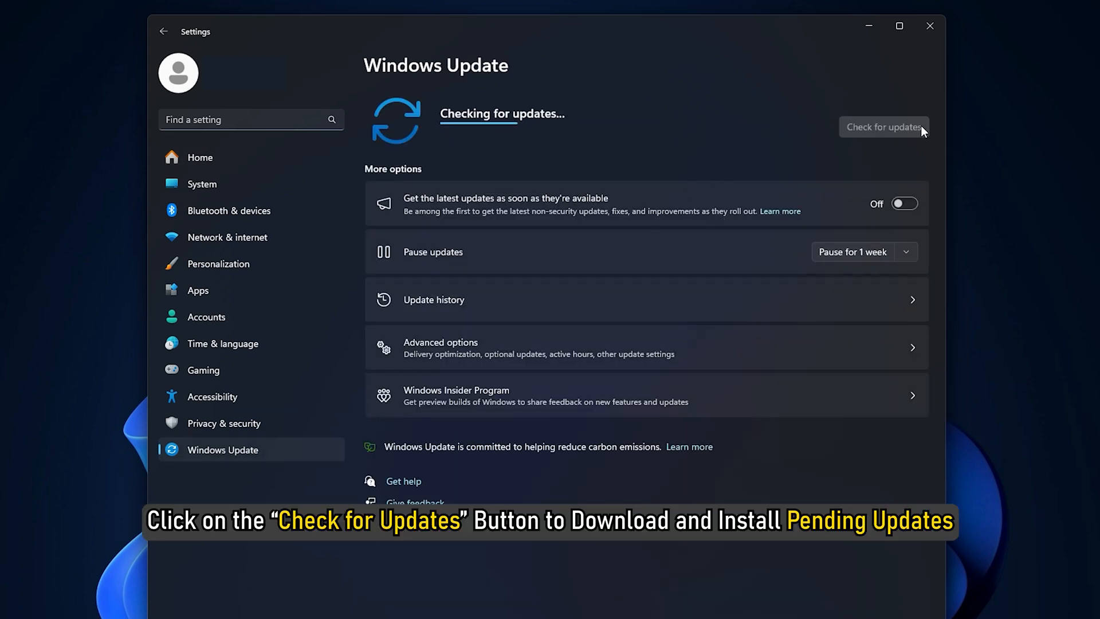
click(882, 127)
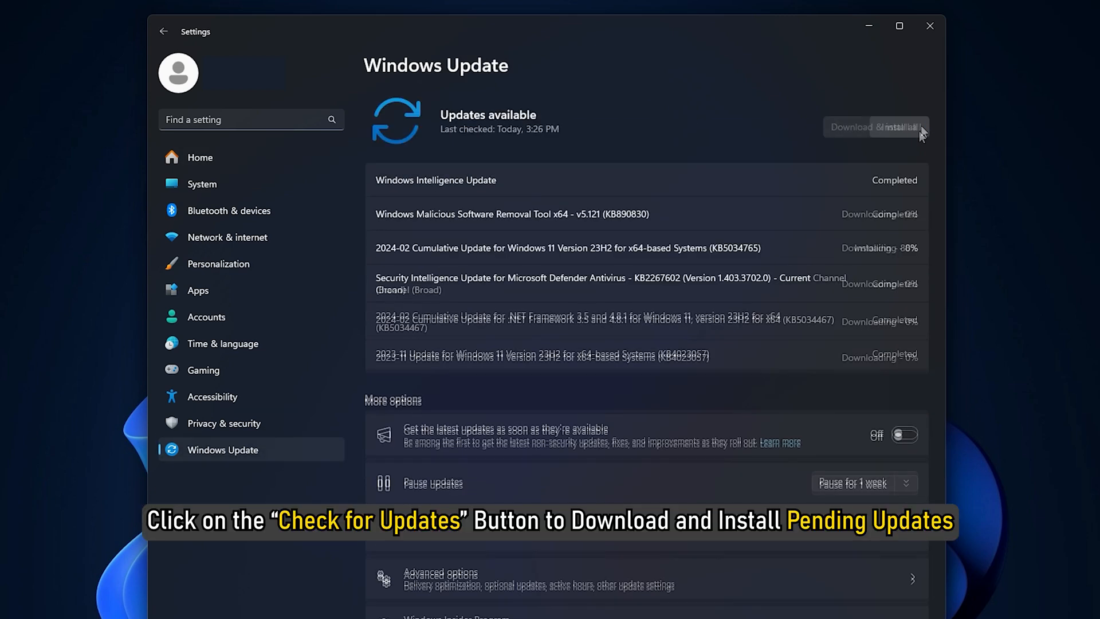
click(874, 128)
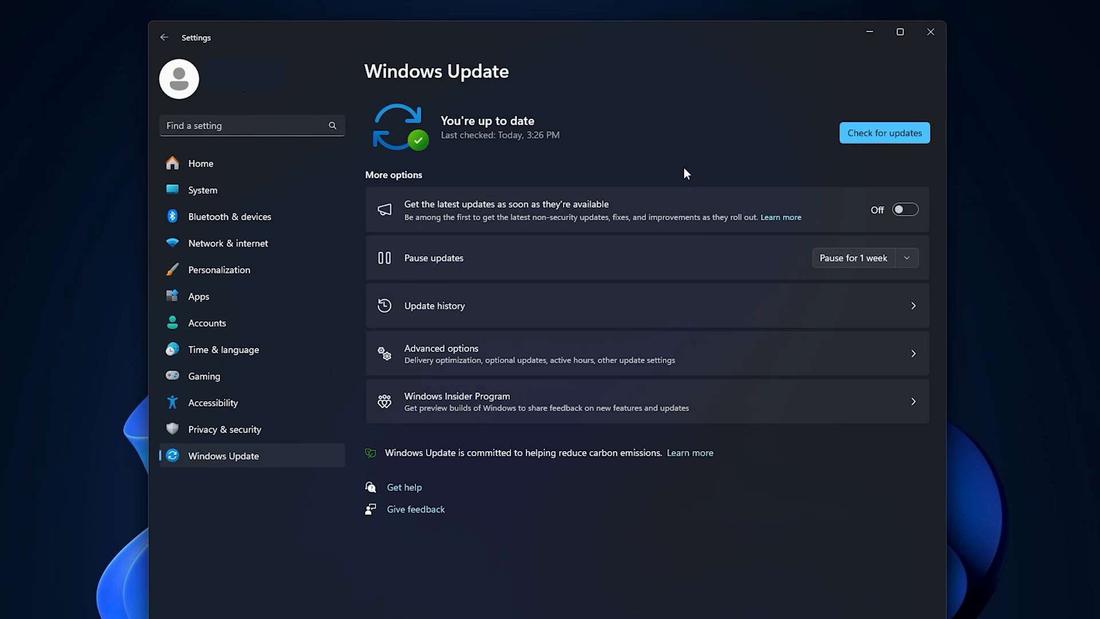
Select the pending optional driver update and download and install it
click(440, 353)
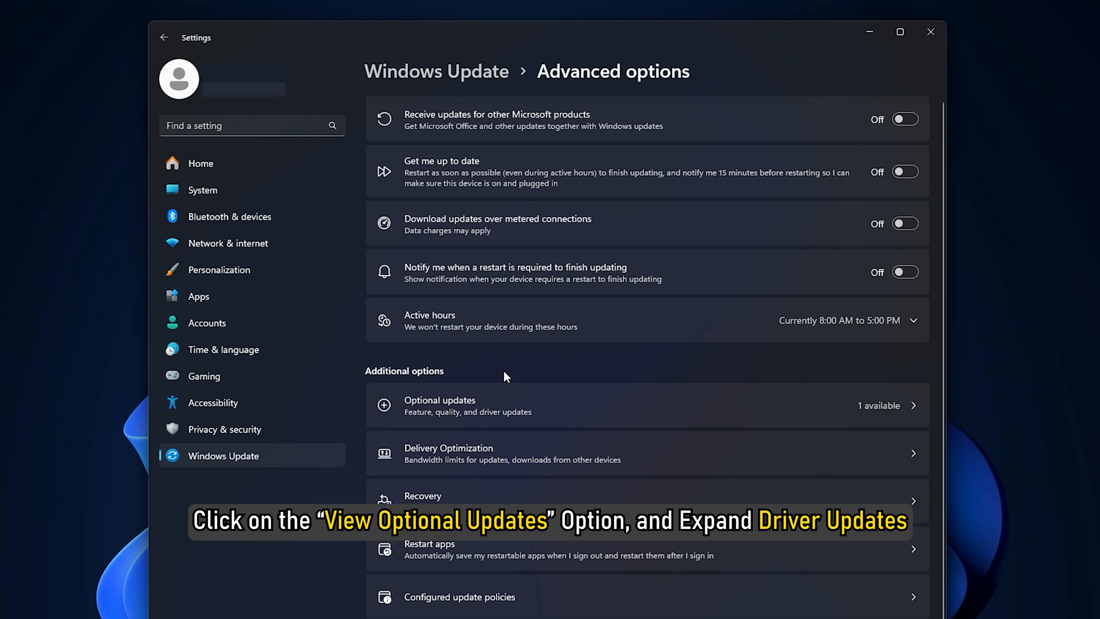
click(466, 405)
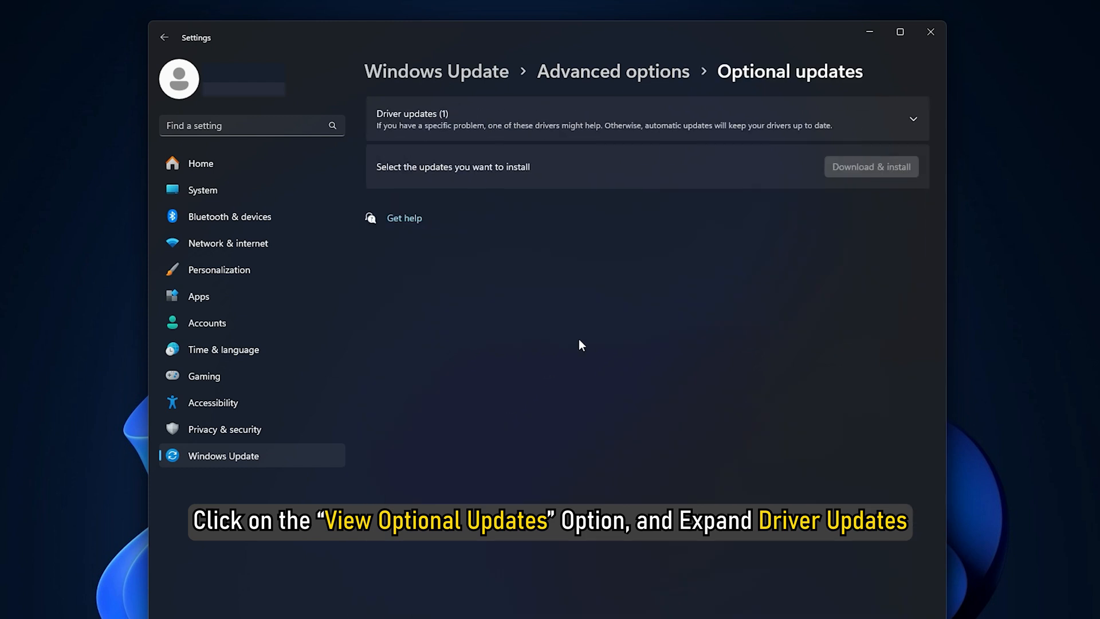
click(914, 118)
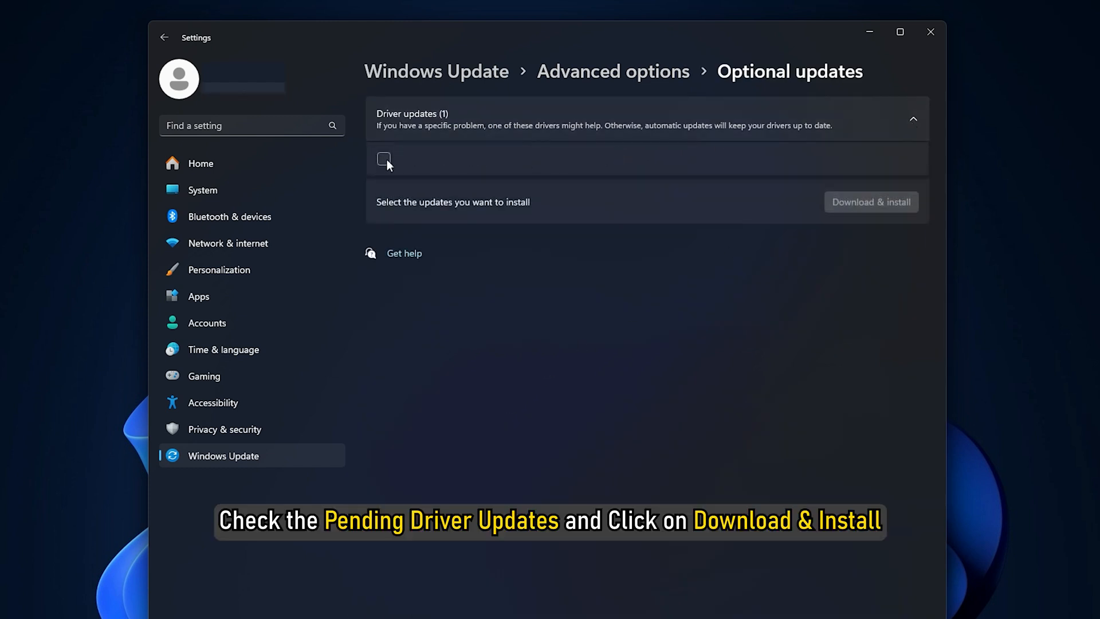
click(384, 158)
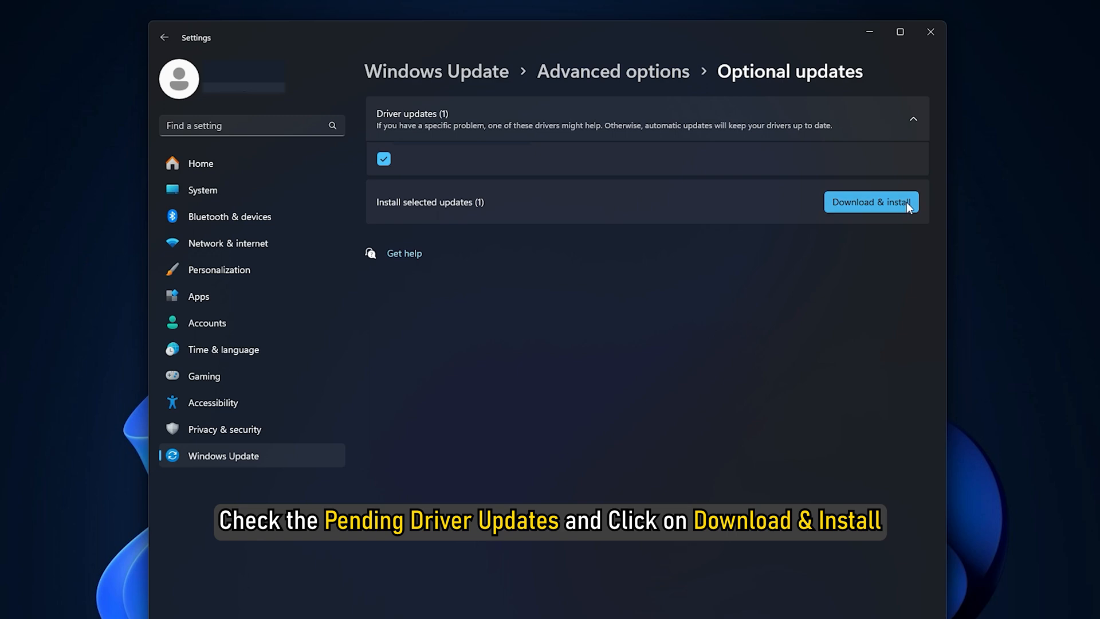
click(871, 201)
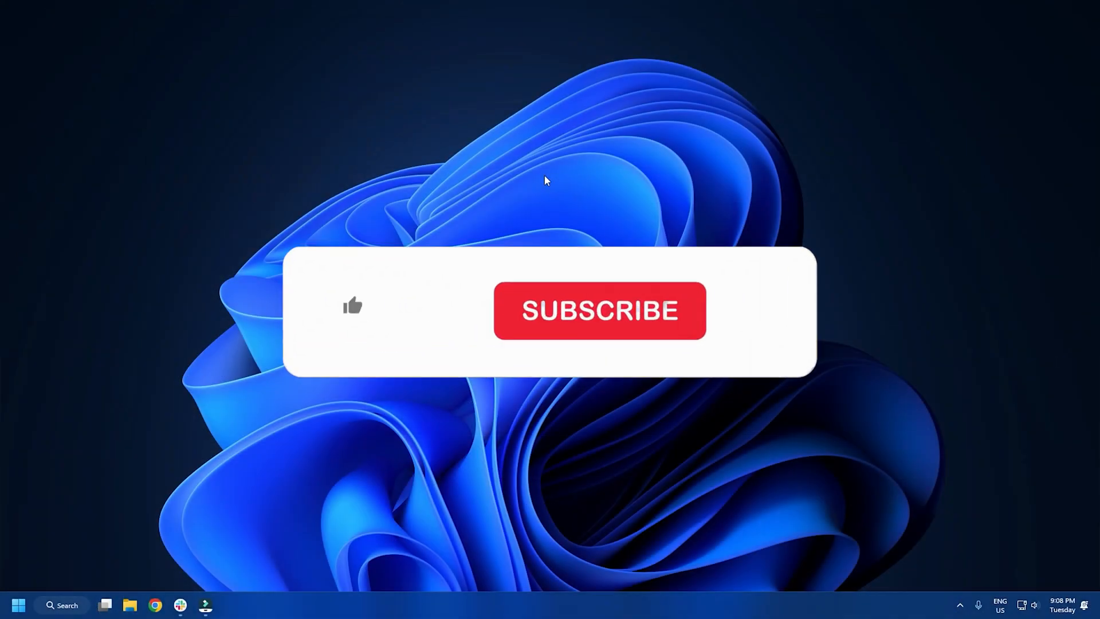
click(599, 311)
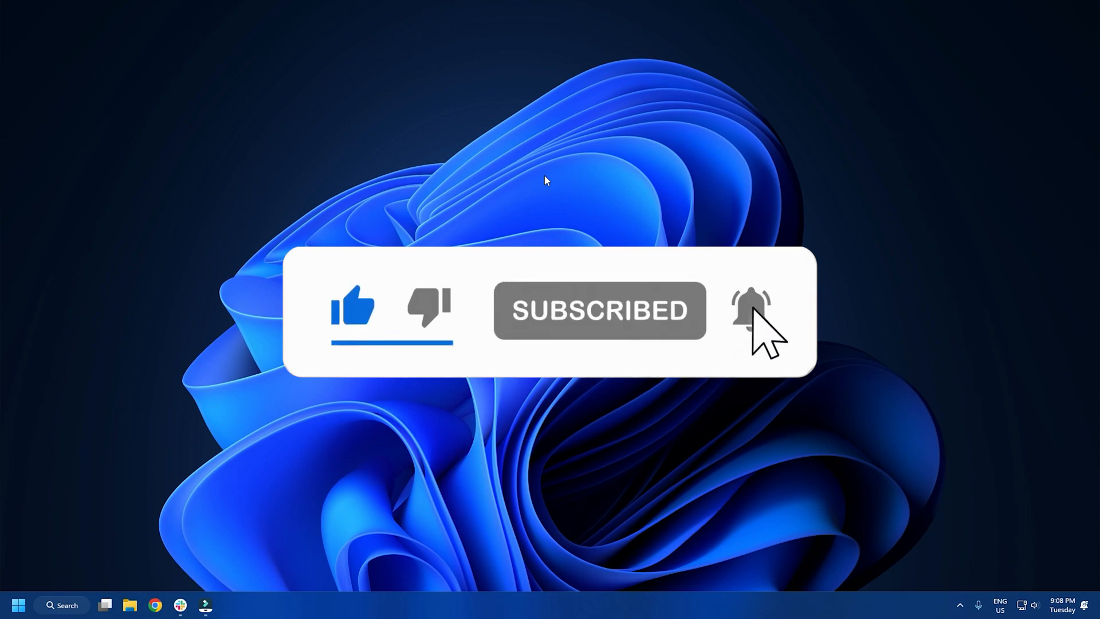